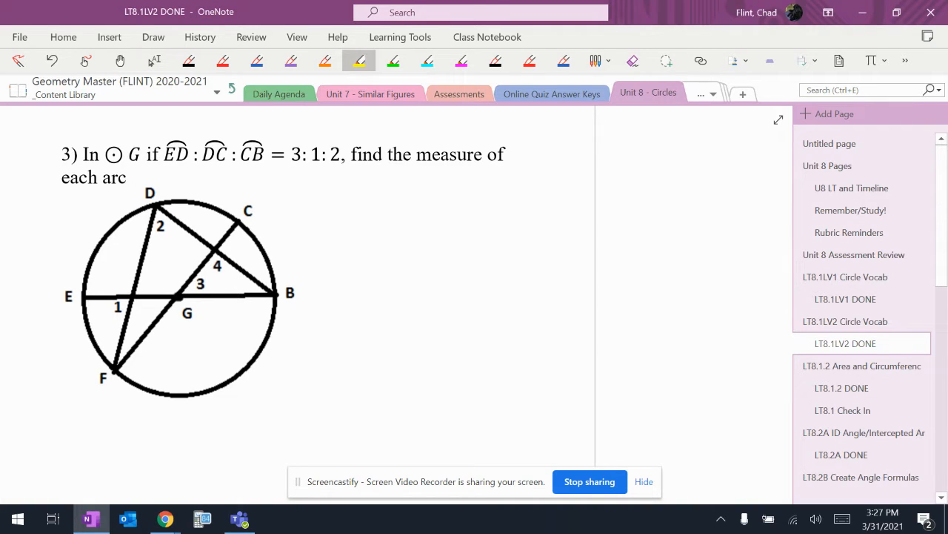
# - Highlight the arc ratio ED : DC : CB and its values 3:1:2 in yellow
pyautogui.moveTo(165, 152); pyautogui.dragTo(264, 153)
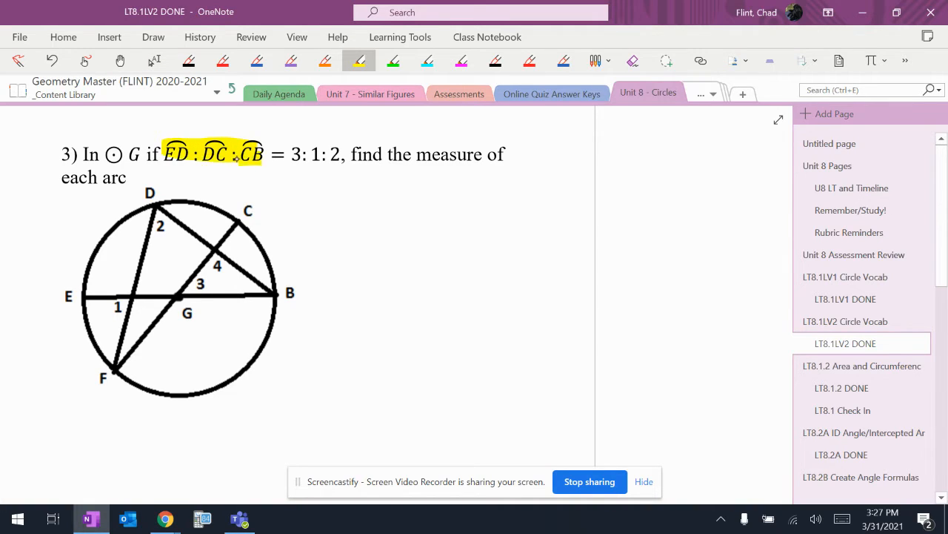
pyautogui.moveTo(289, 154); pyautogui.dragTo(342, 154)
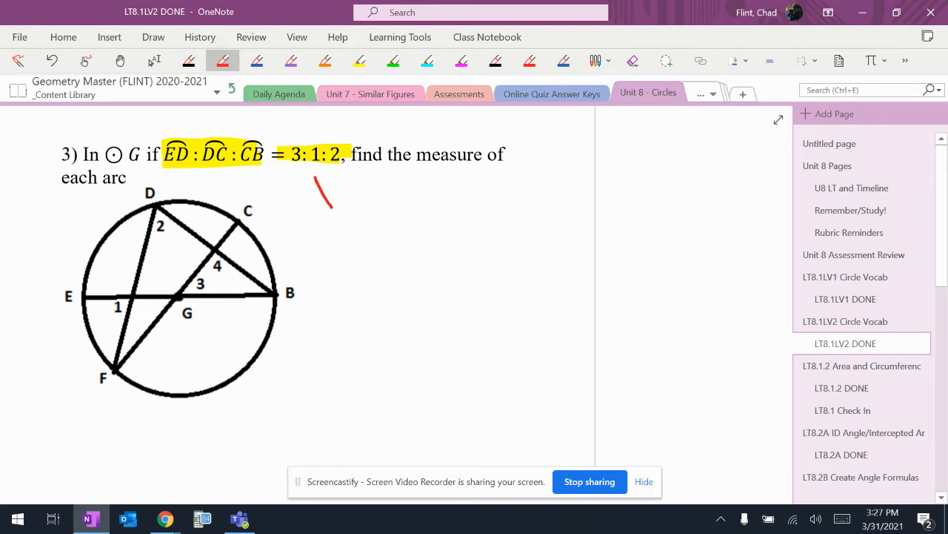
# - Draw a red arrow down from the ratio and write its parts as 3x, 1x, 2x
pyautogui.moveTo(314, 181); pyautogui.dragTo(341, 222)
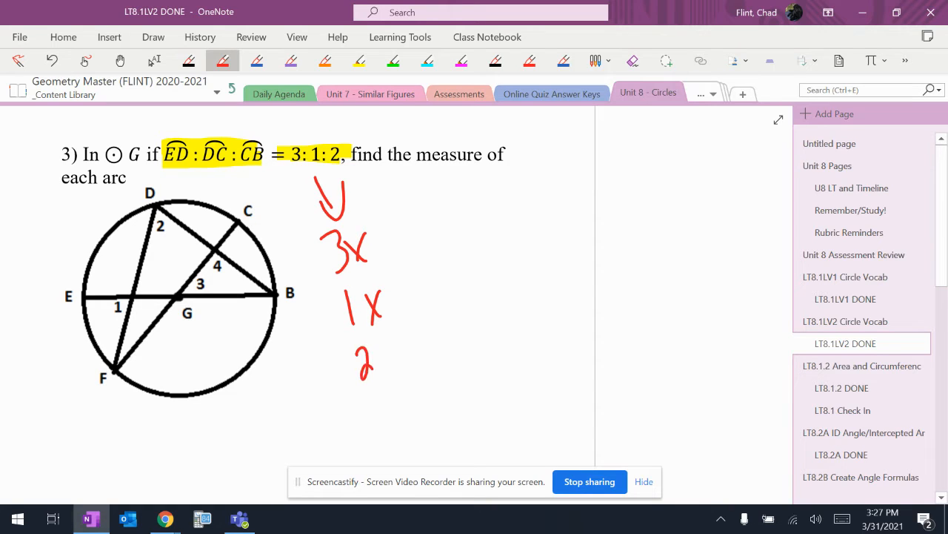
pyautogui.moveTo(383, 348); pyautogui.dragTo(400, 373)
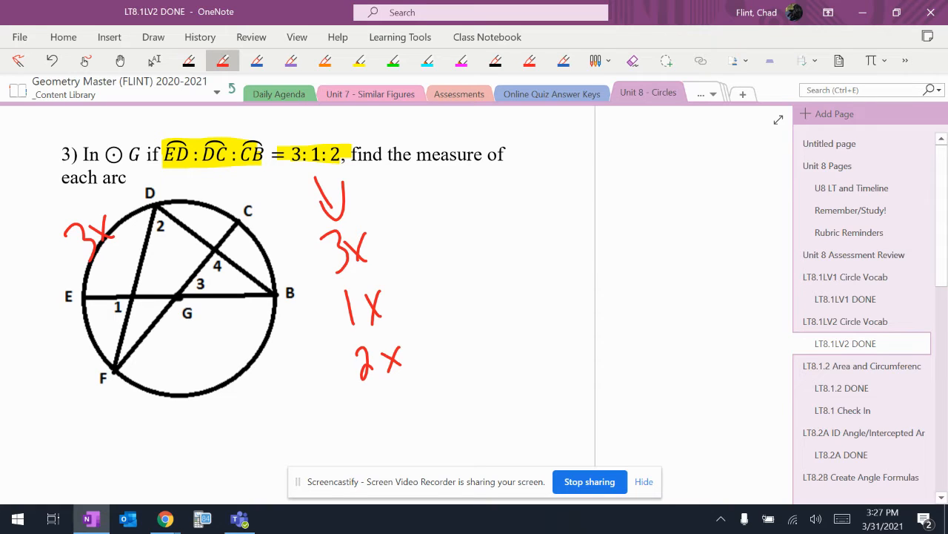
# - Label arc DC as 1x and note that semicircle EB measures 180°
pyautogui.moveTo(210, 131); pyautogui.dragTo(326, 133)
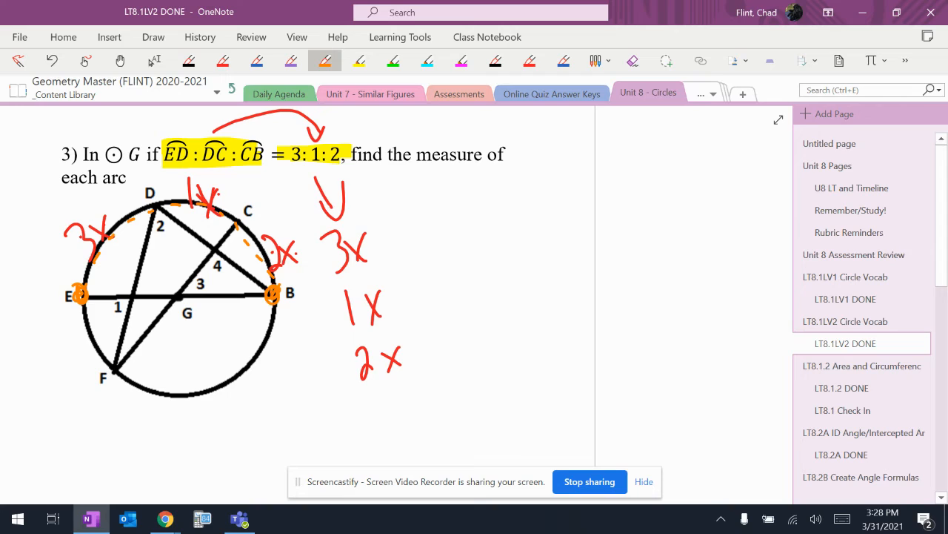
pyautogui.moveTo(460, 196); pyautogui.dragTo(452, 244)
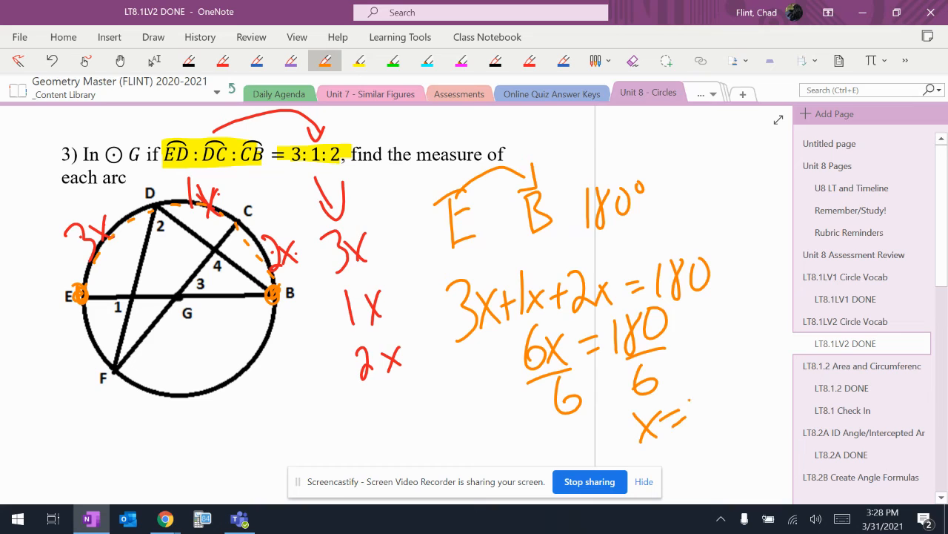
# - Complete and circle x=30, then mark arc CB as 60
pyautogui.moveTo(645, 415); pyautogui.dragTo(748, 414)
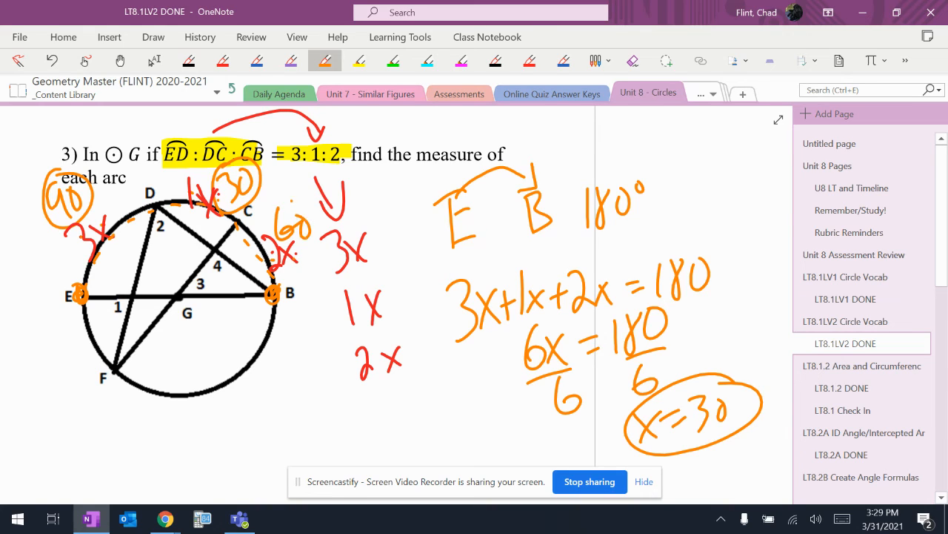
pyautogui.moveTo(274, 207); pyautogui.dragTo(304, 245)
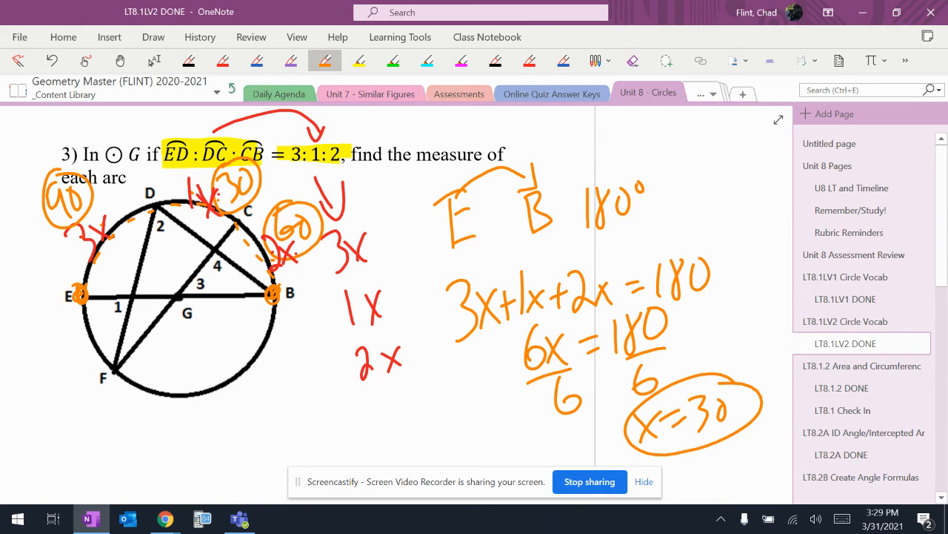